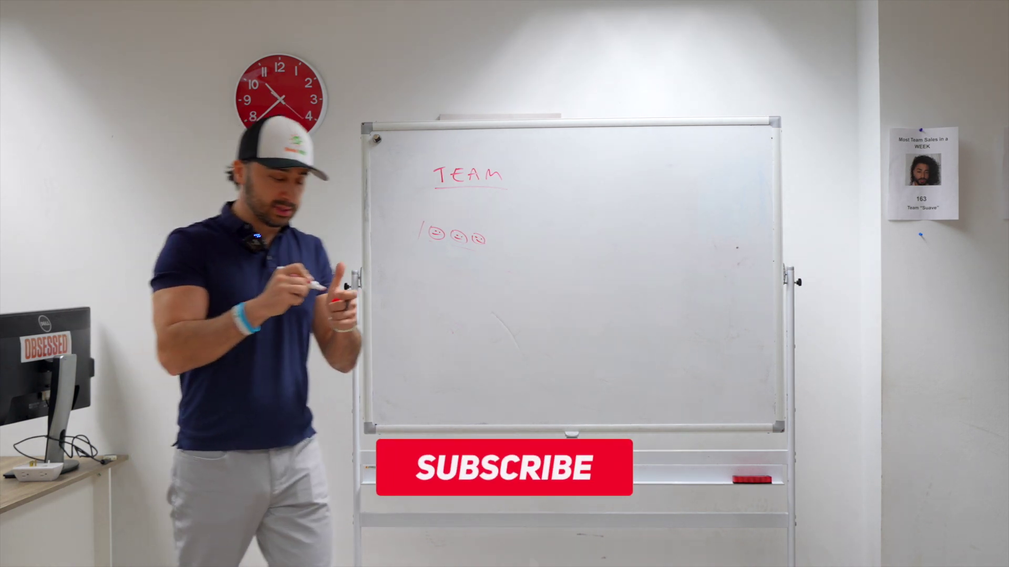
left_click(504, 467)
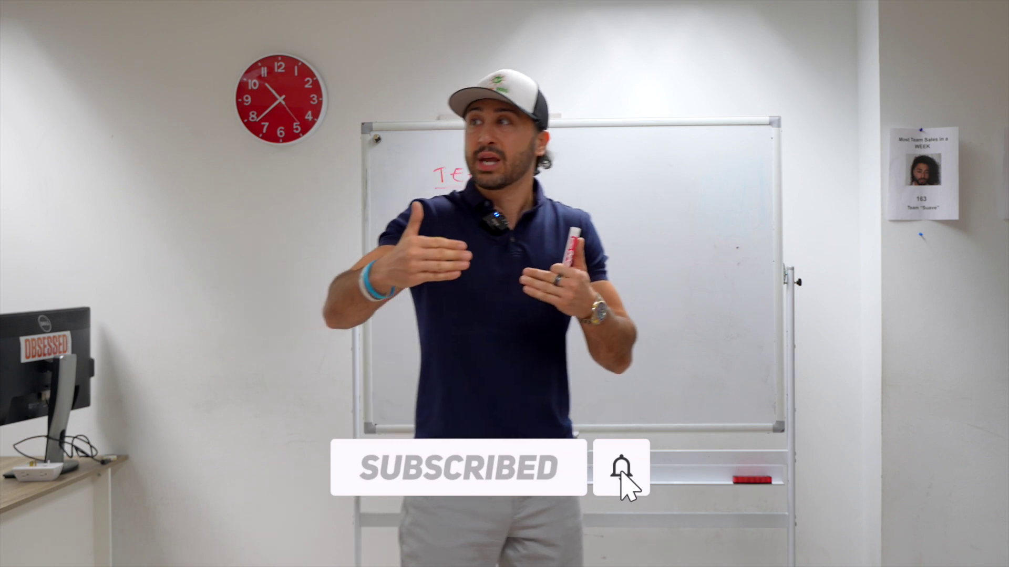